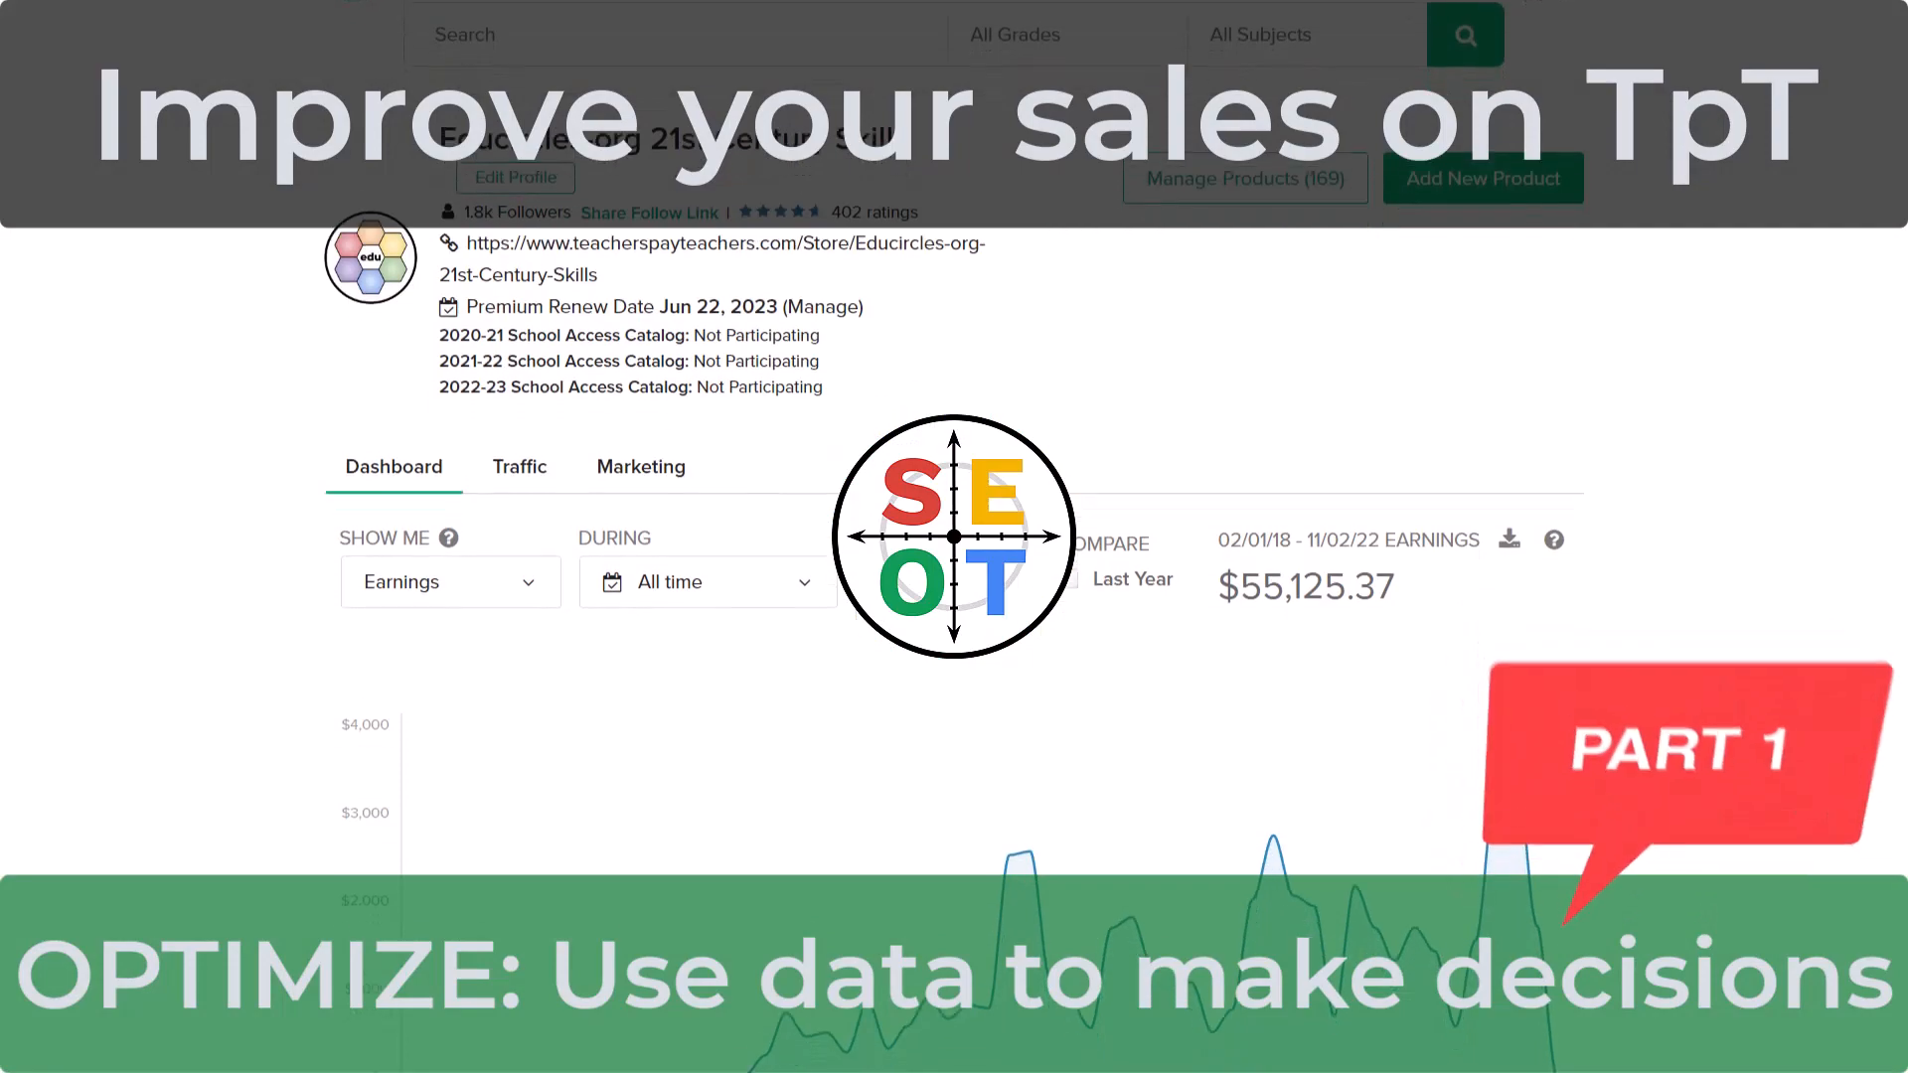
On the seller dashboard, choose a Custom Range earnings period starting October 1, 2022
scroll(down, 3)
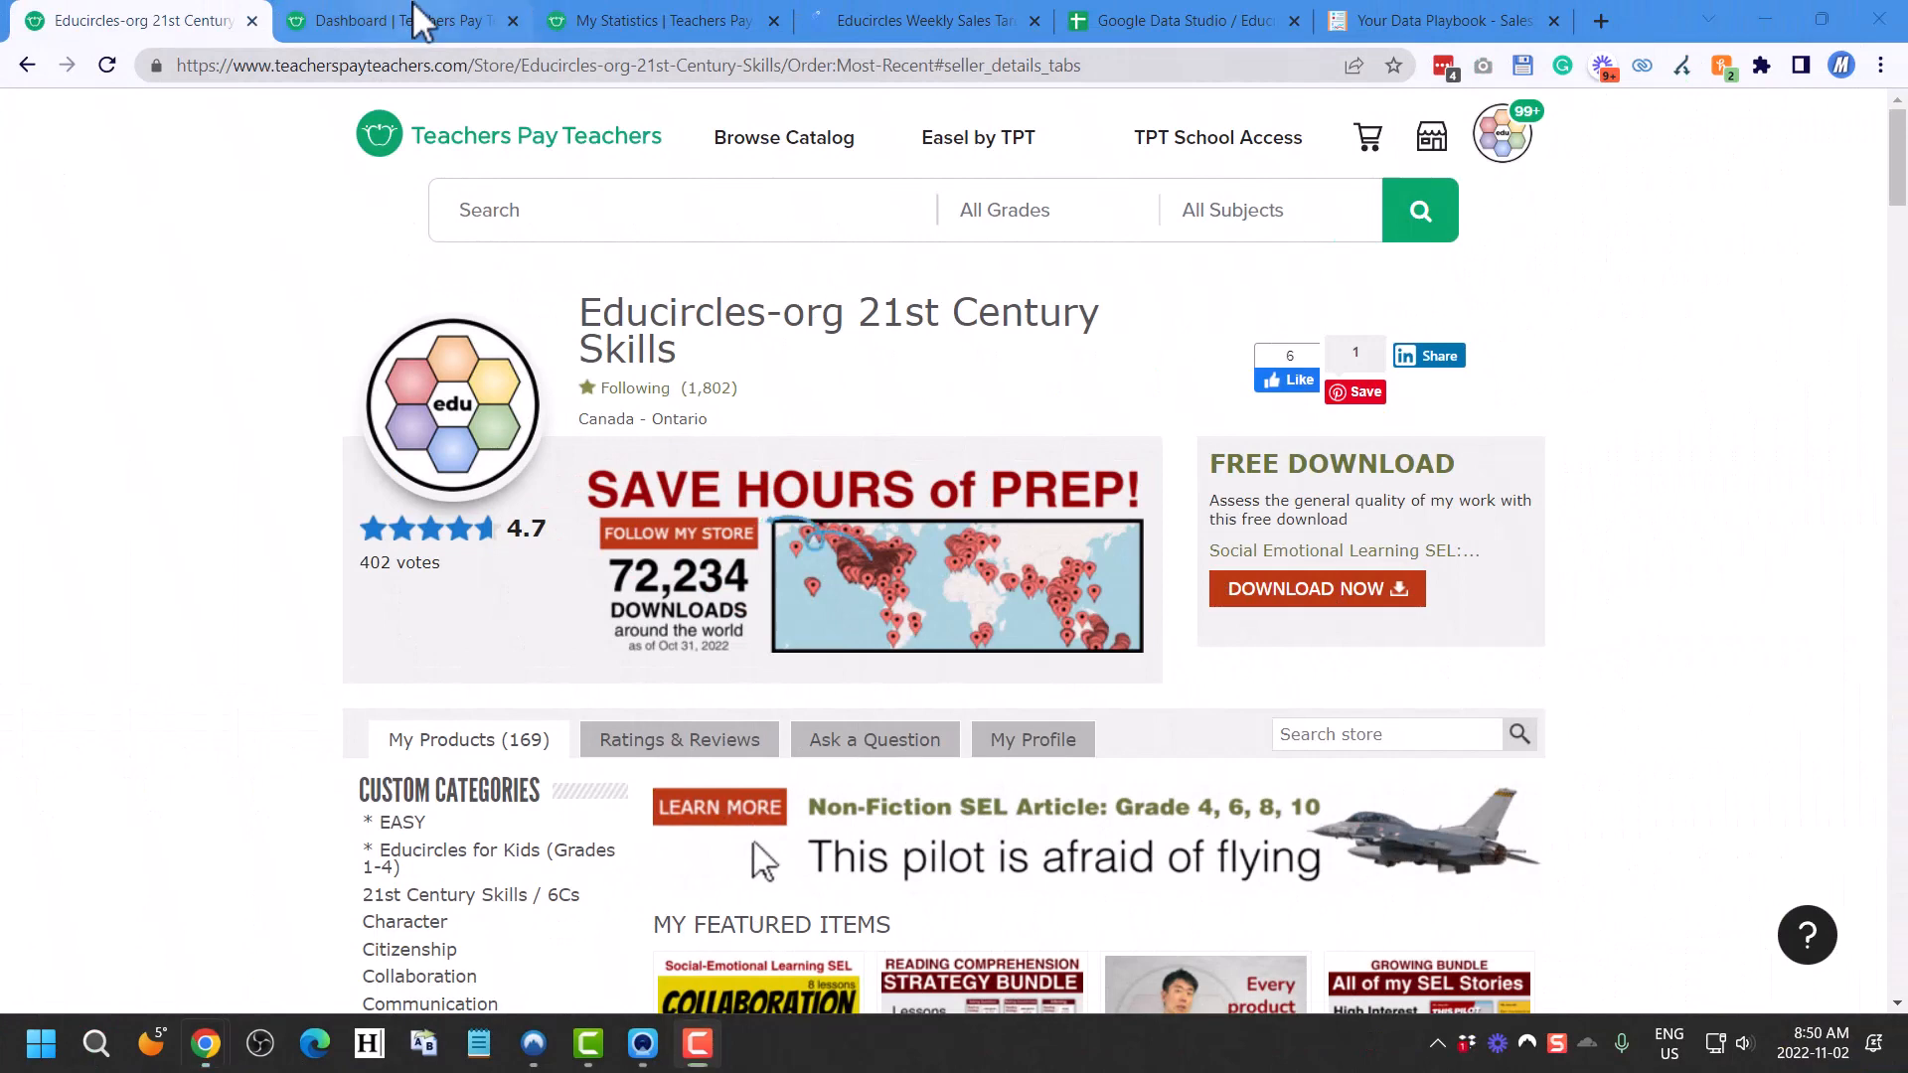
click(390, 20)
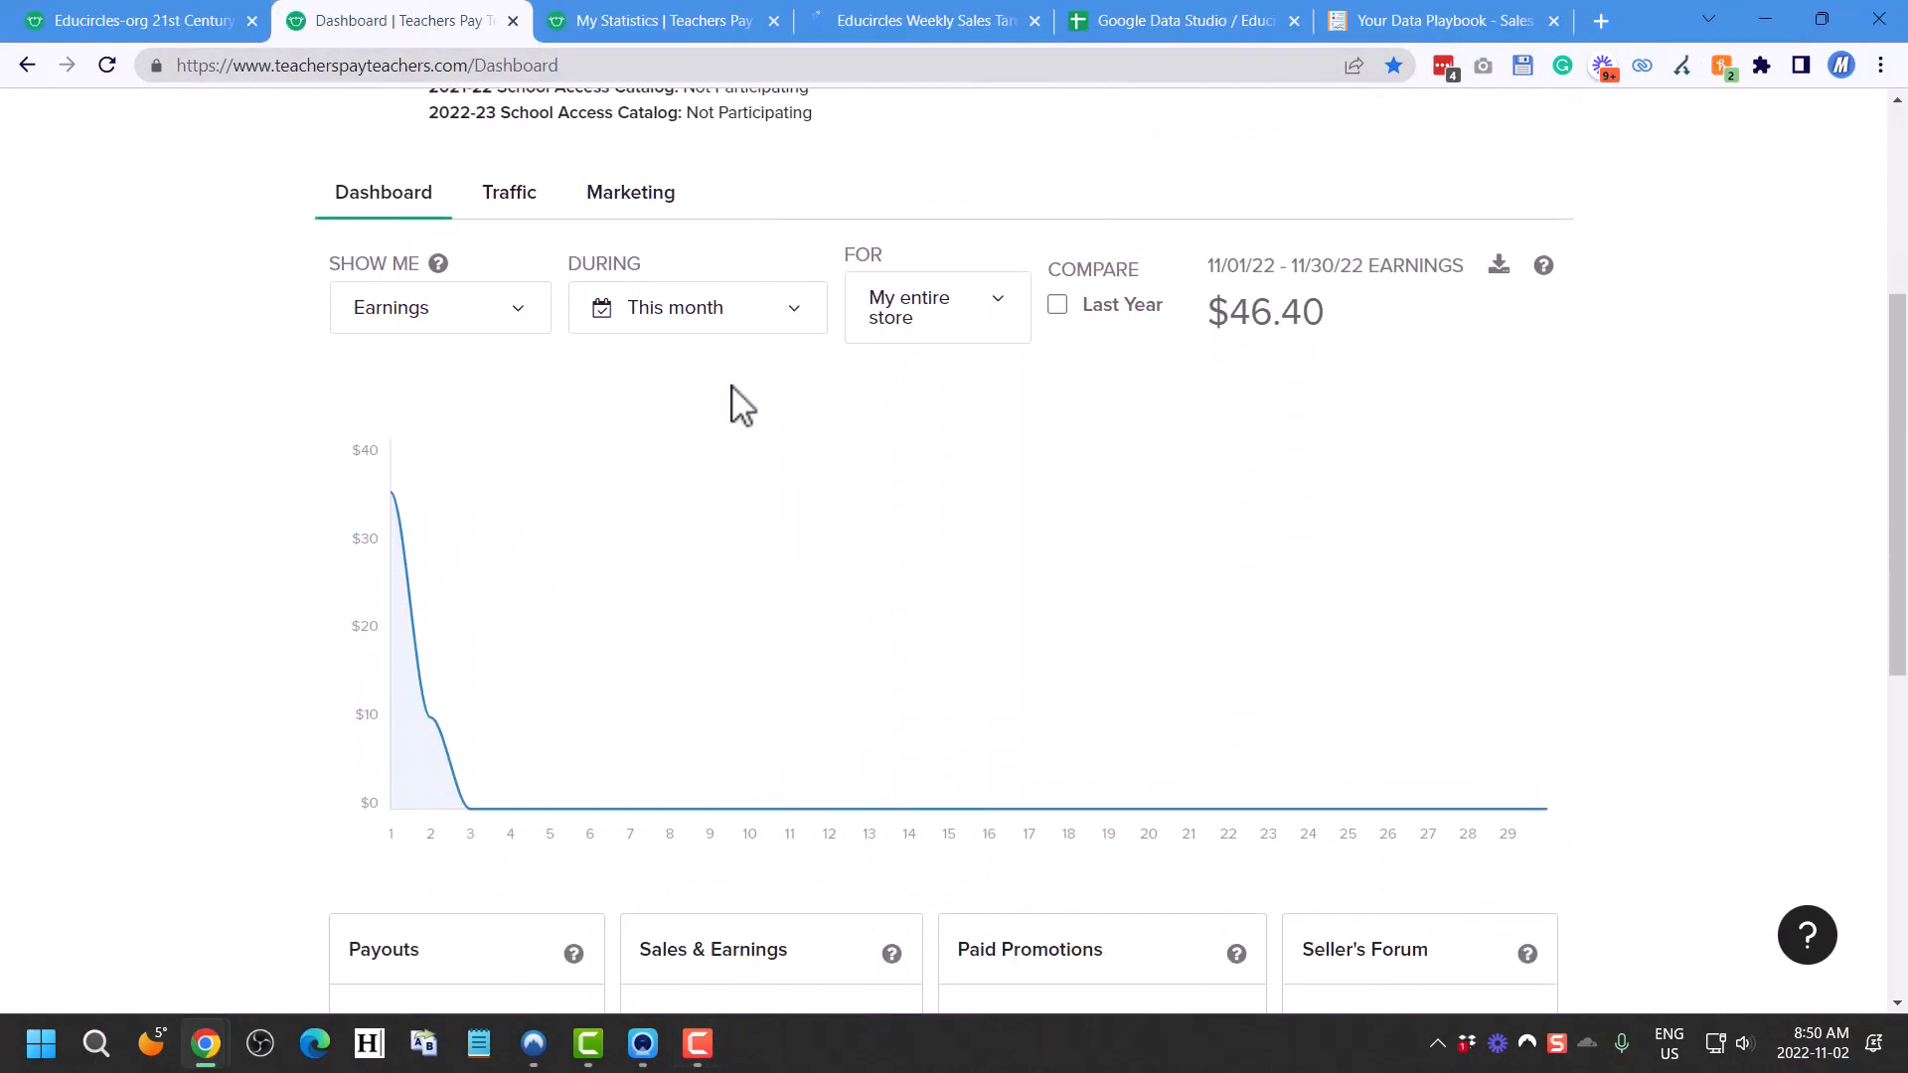
click(695, 306)
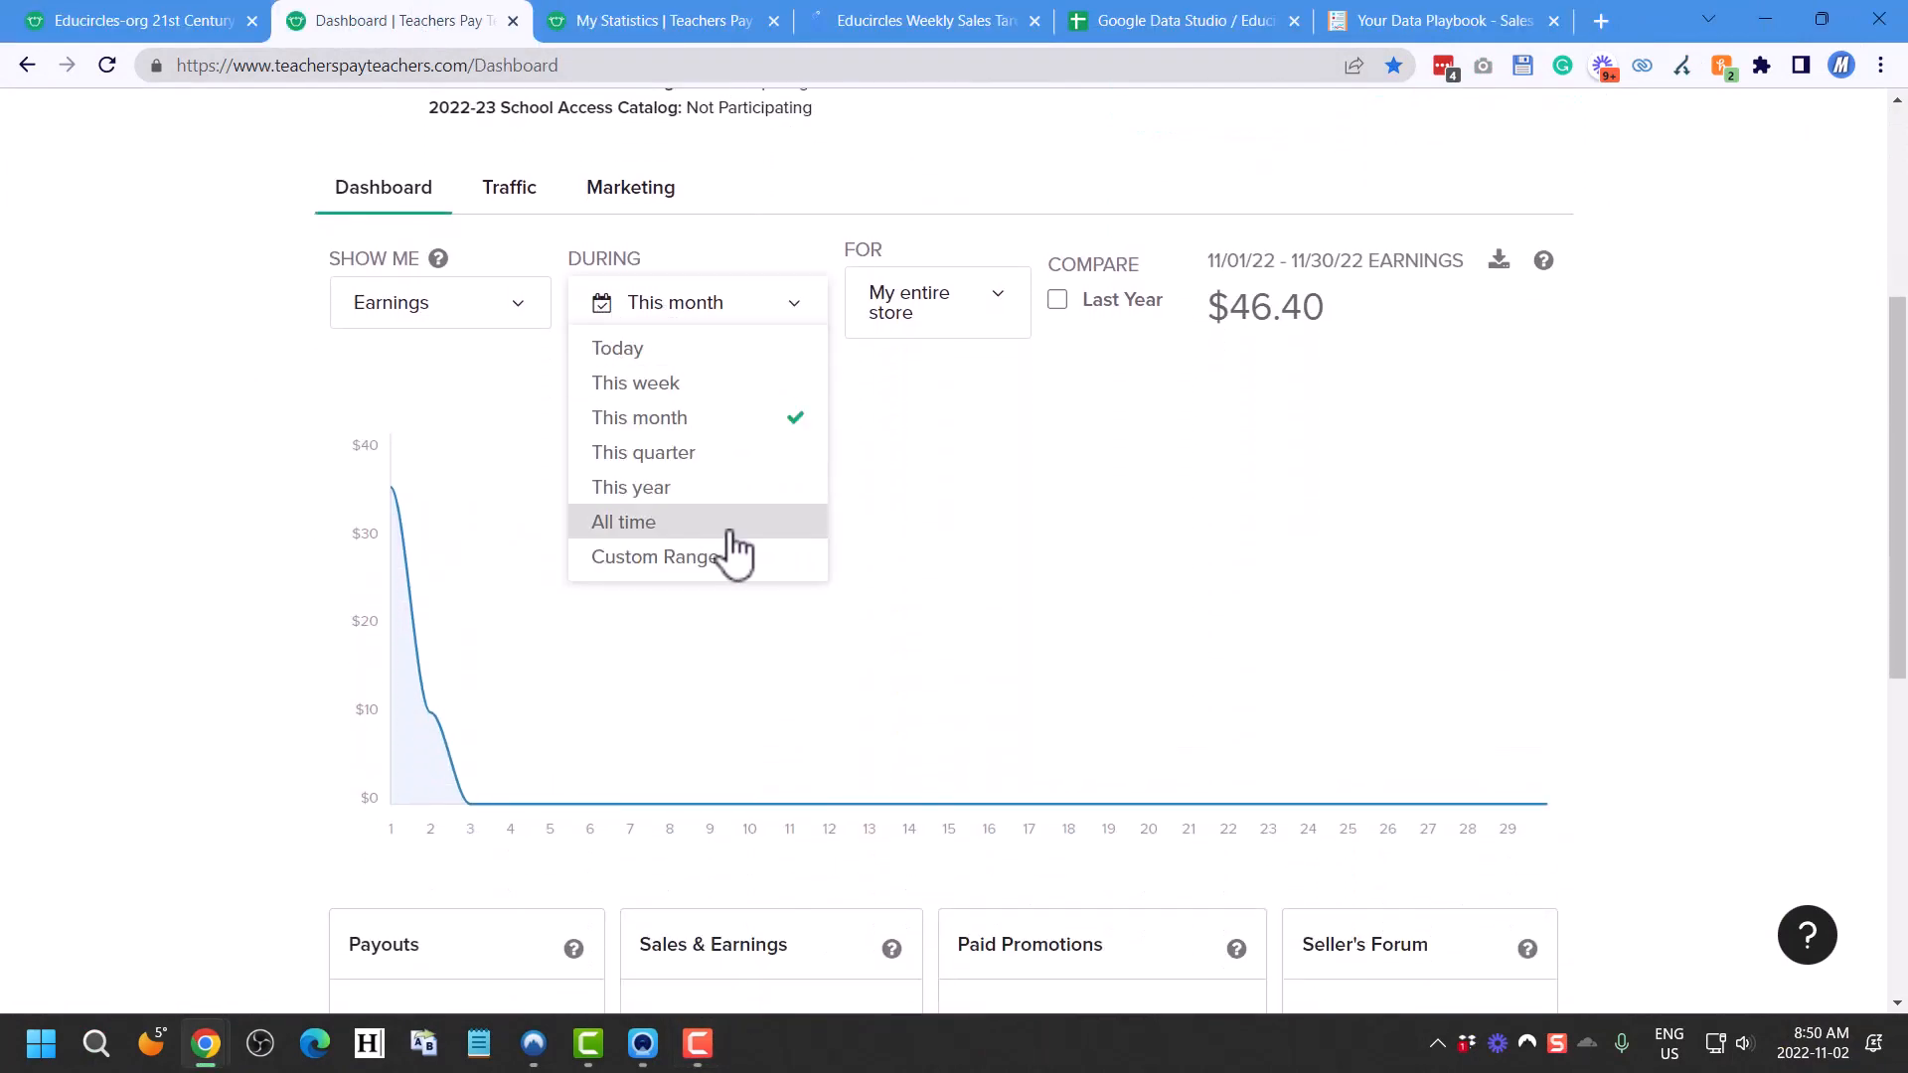
mouse_move(699, 566)
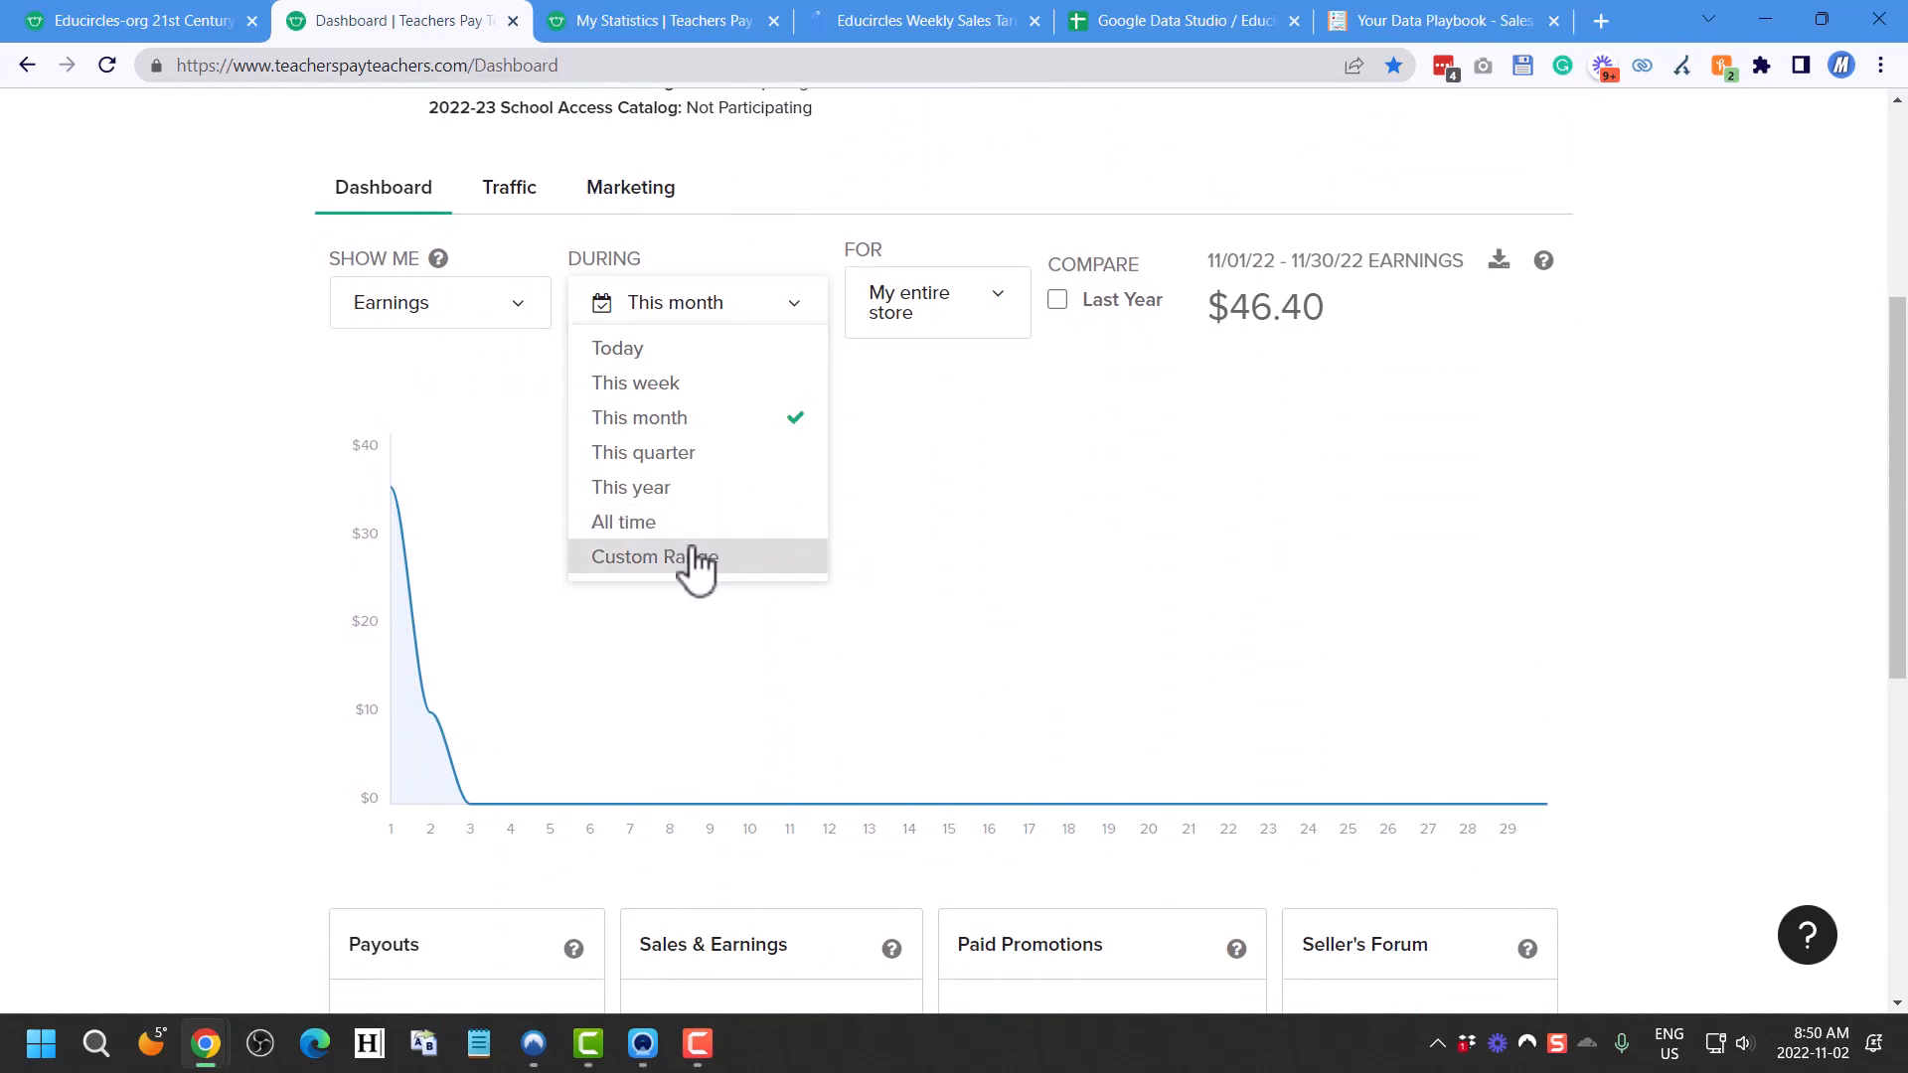
click(654, 557)
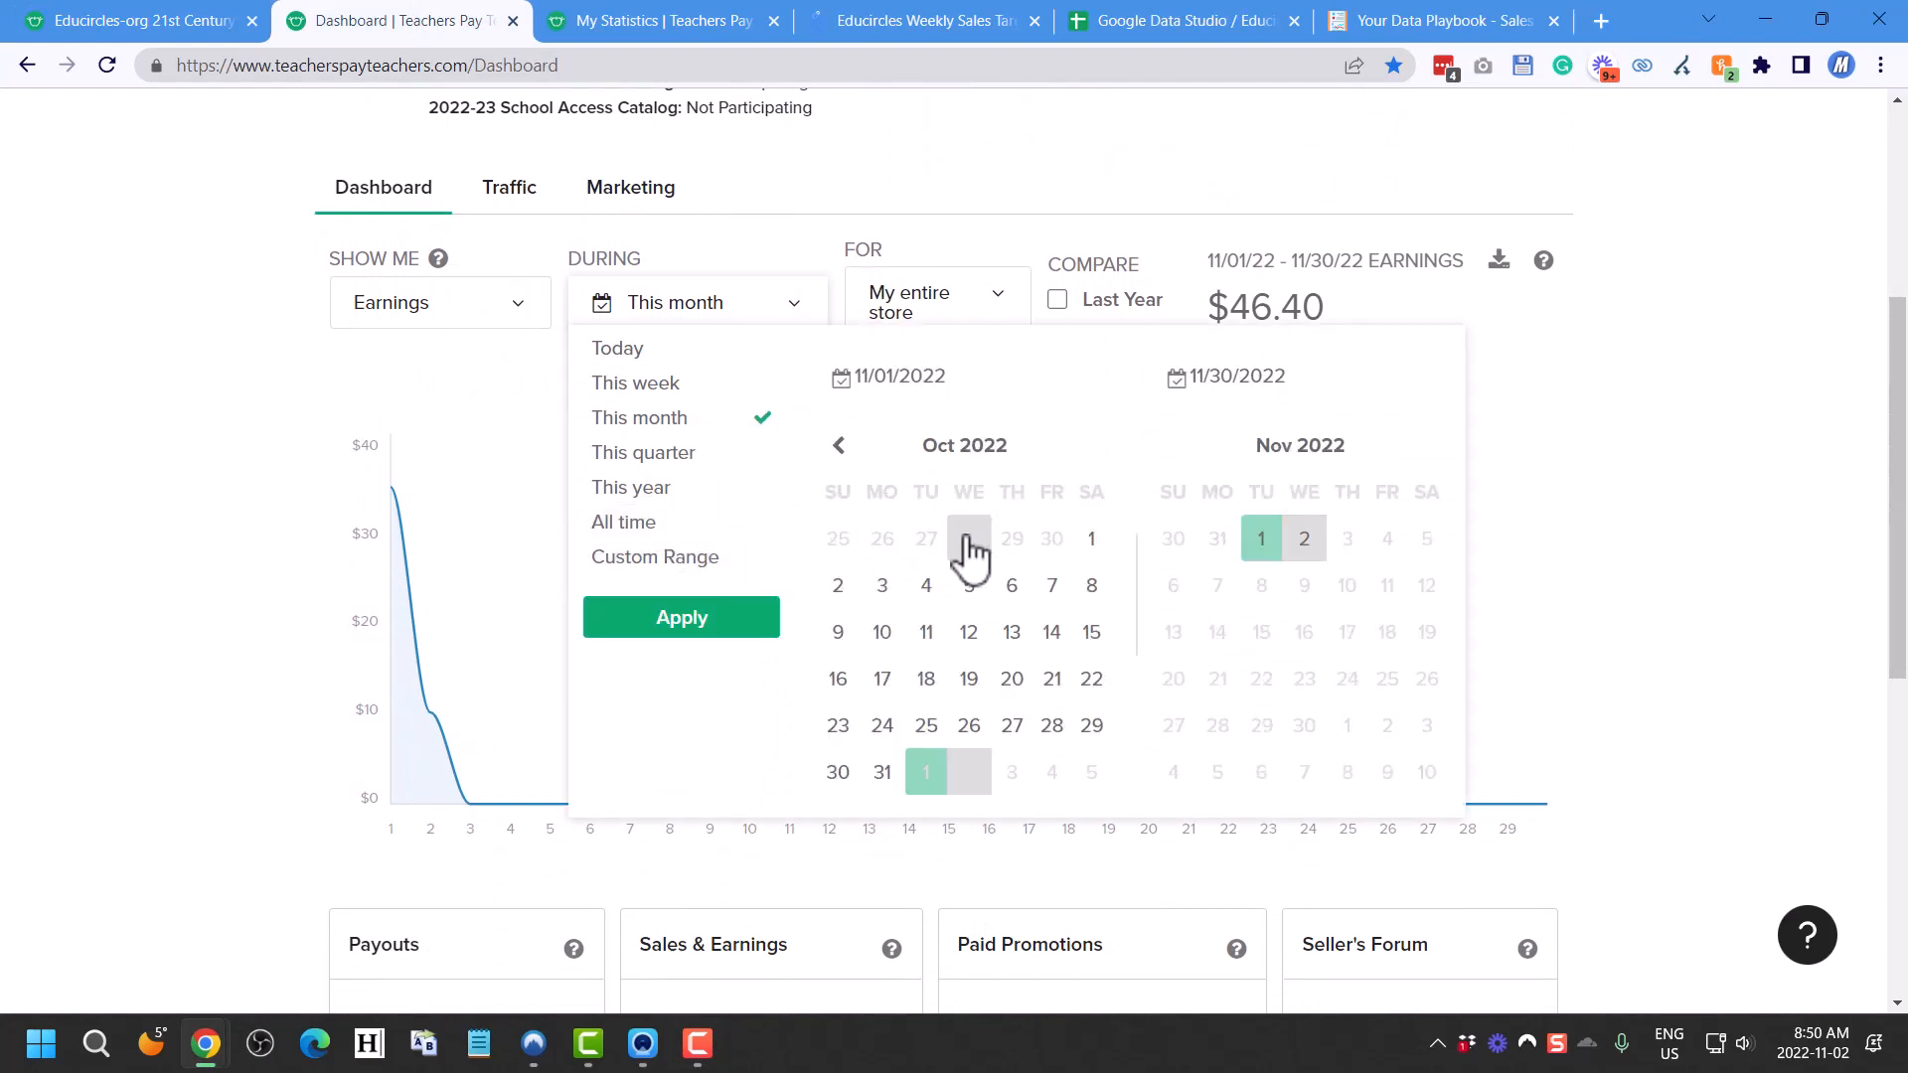
click(1092, 539)
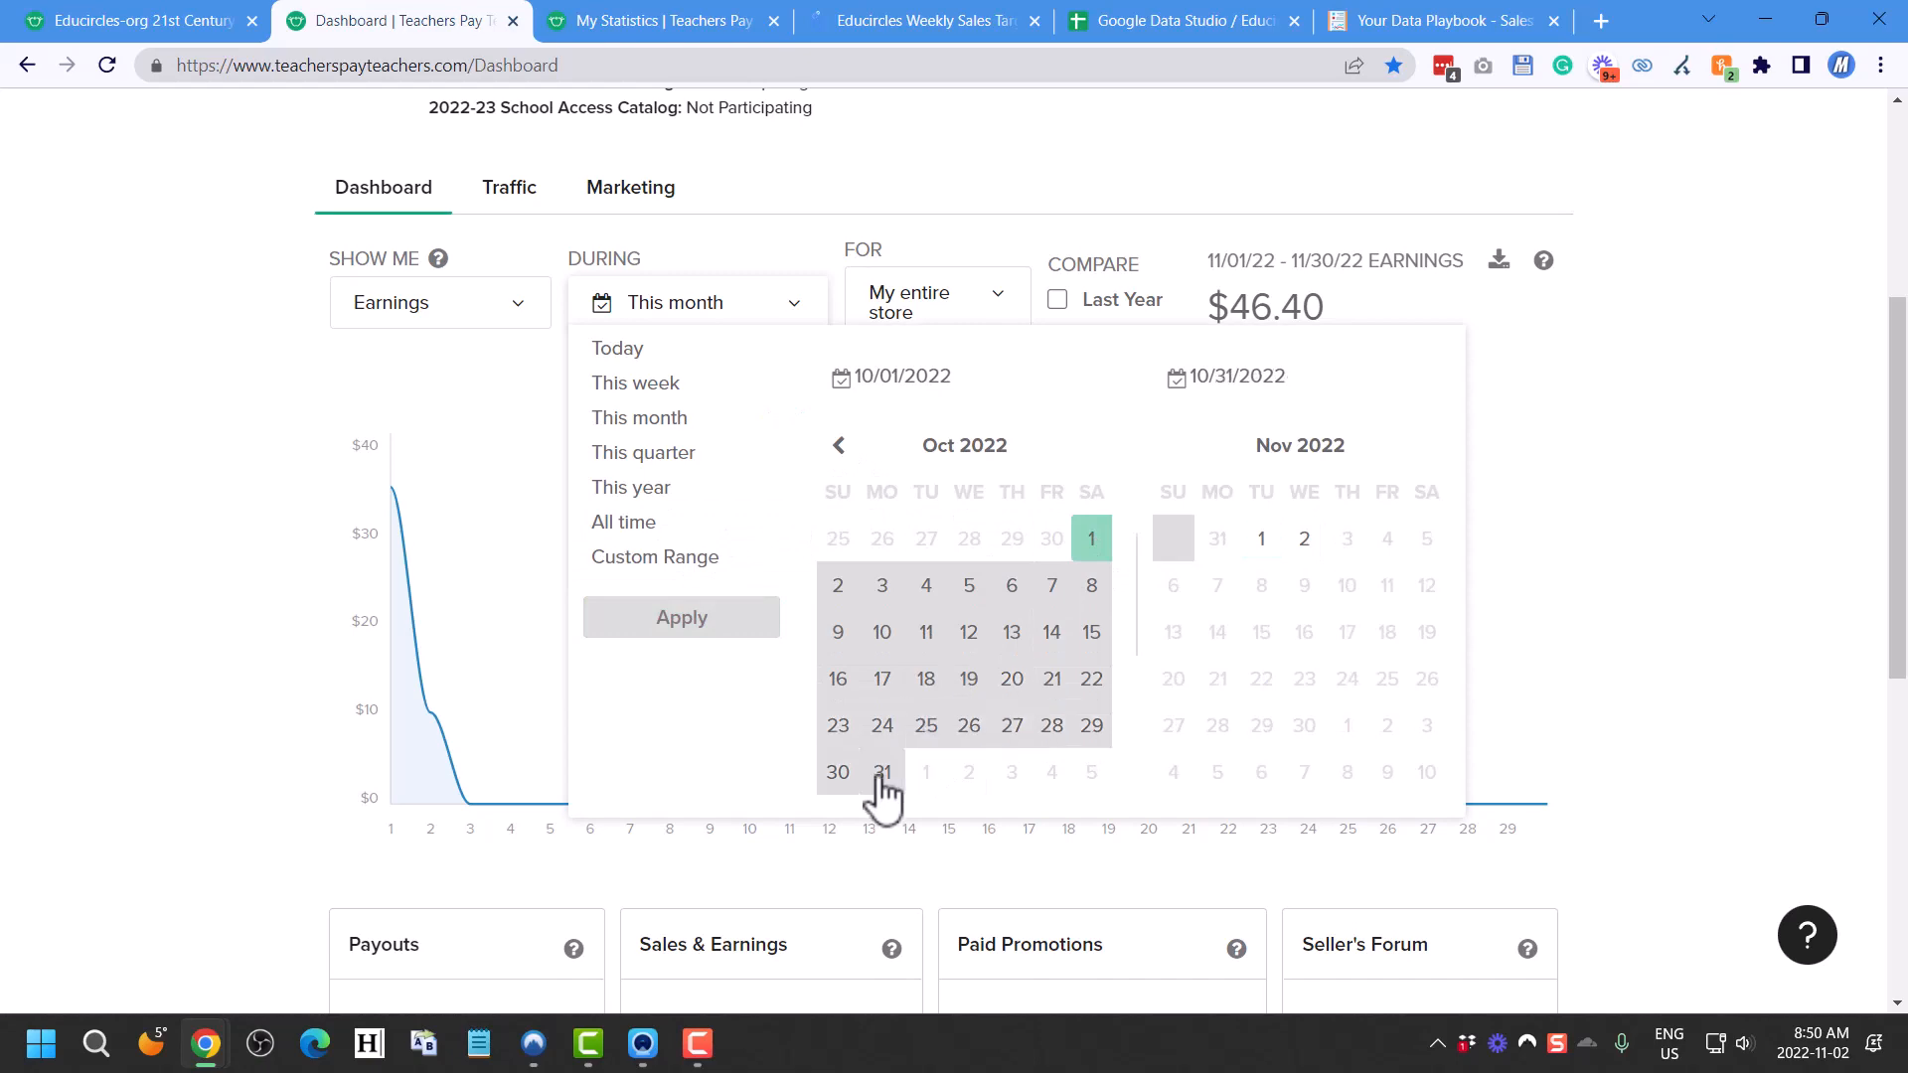